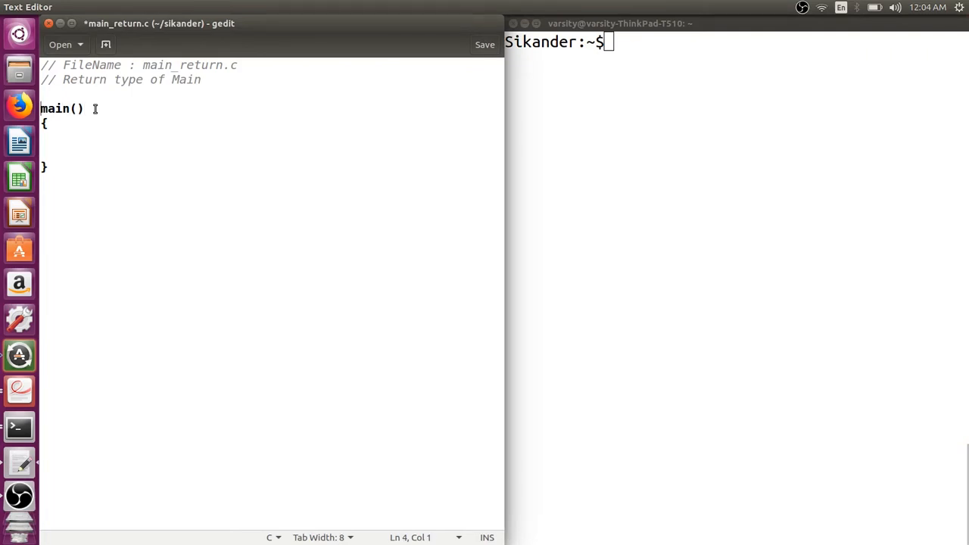
- Declare main as void, then compile main_return.c with gcc and with -Wall
text(void)
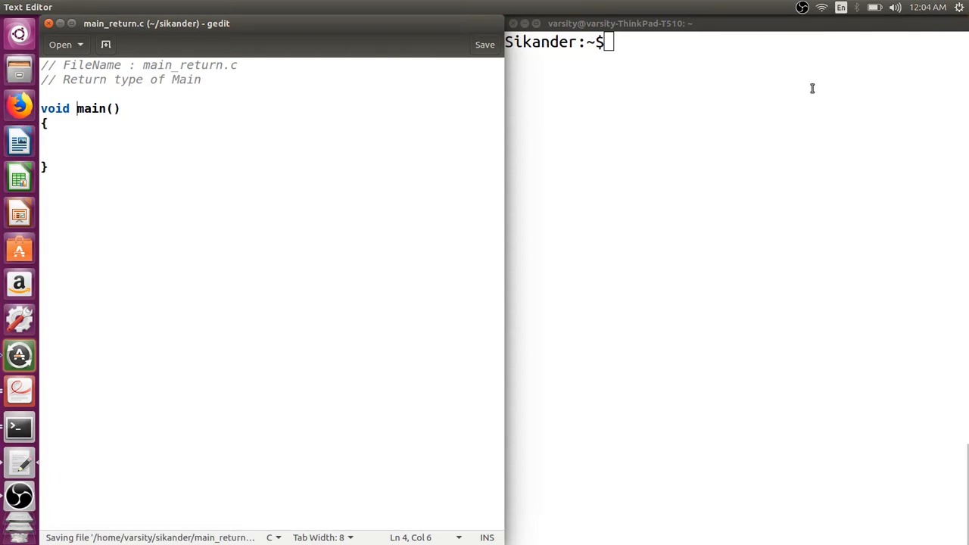
text(gcc main)
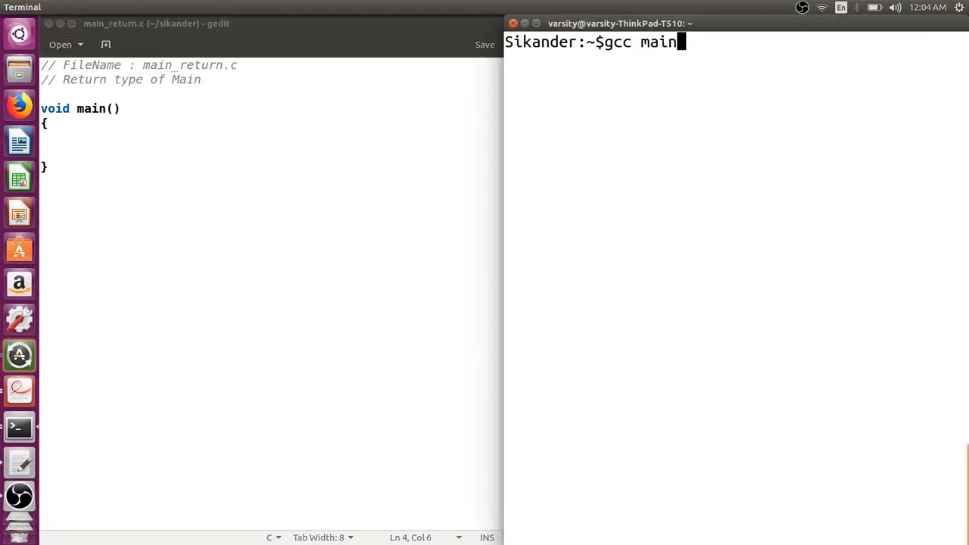
text(_return.c)
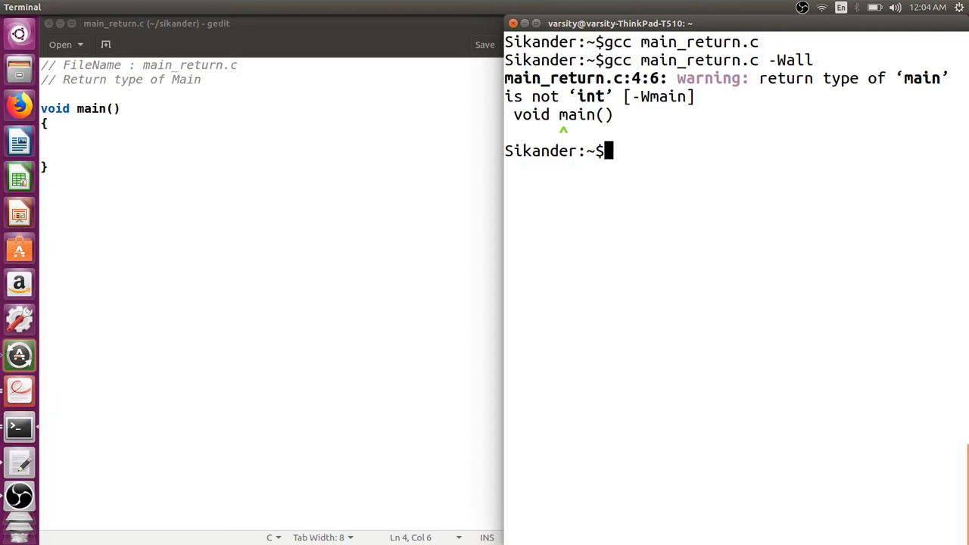
- Compile main_return.c with g++, which errors that main must return int
text(g+)
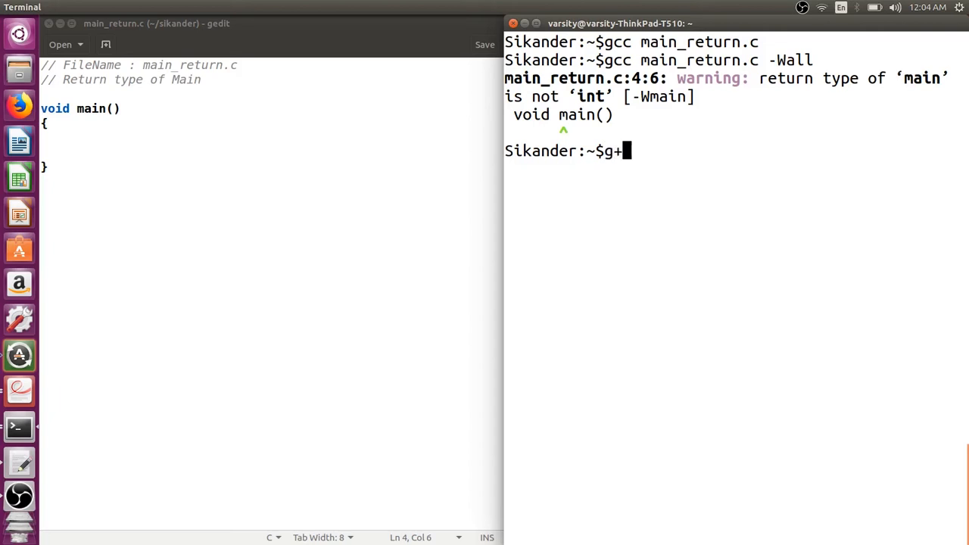
text(+ main_return.c)
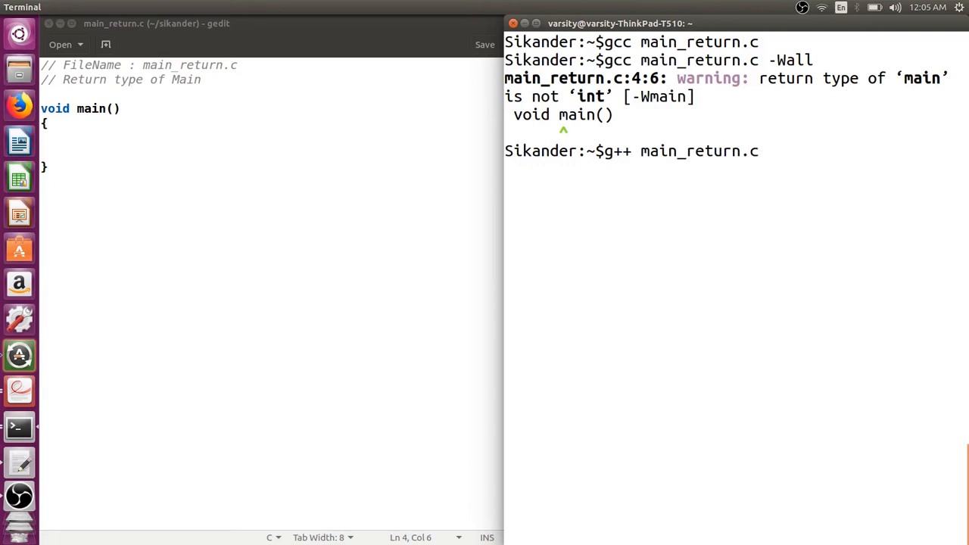
text(-)
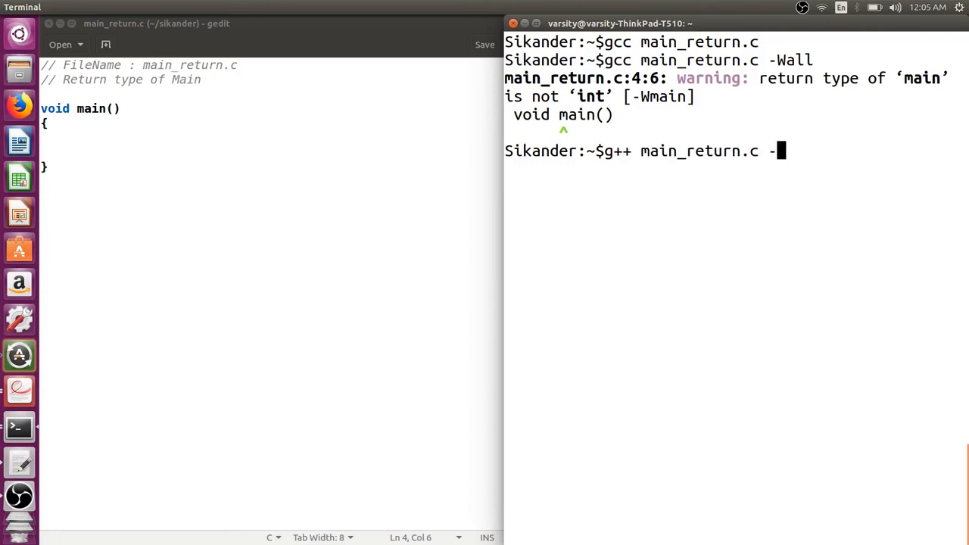
key(backspace)
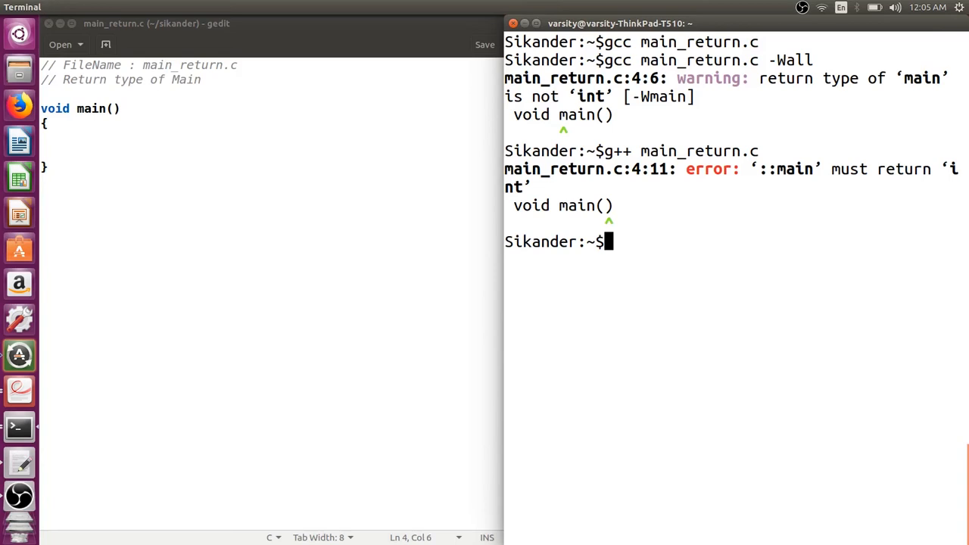
key(alt+Tab)
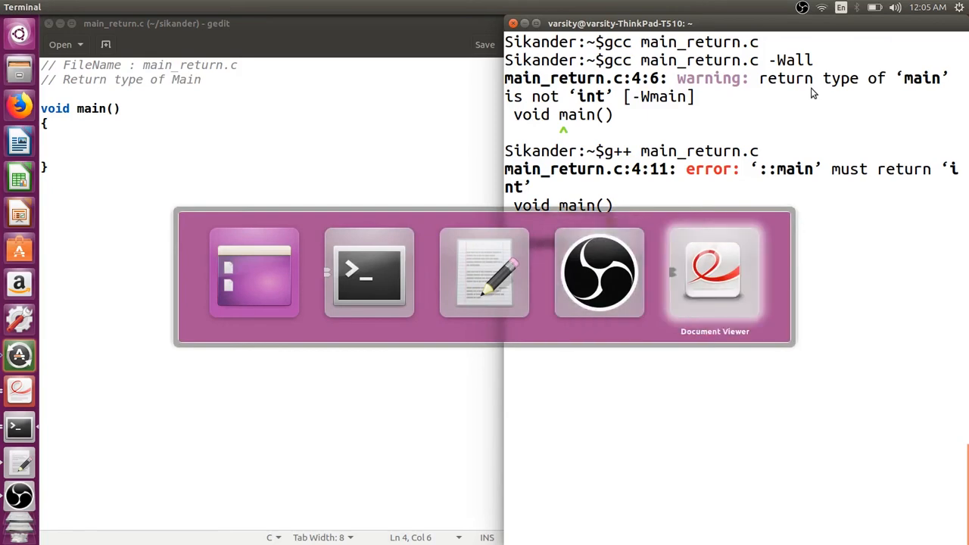
- Scroll the Kernighan and Ritchie PDF to page 27 and highlight the main-return-value sentence
click(713, 272)
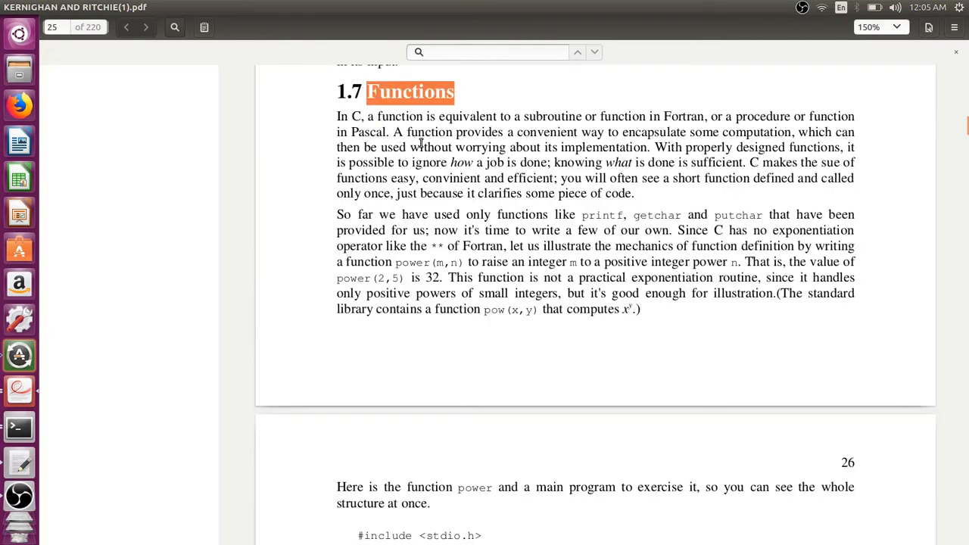
scroll(down, 3)
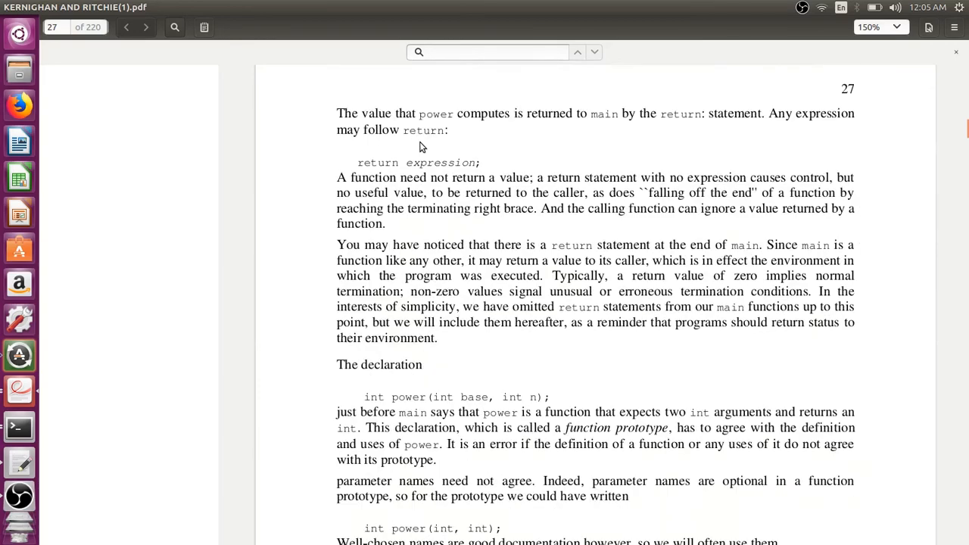
scroll(down, 3)
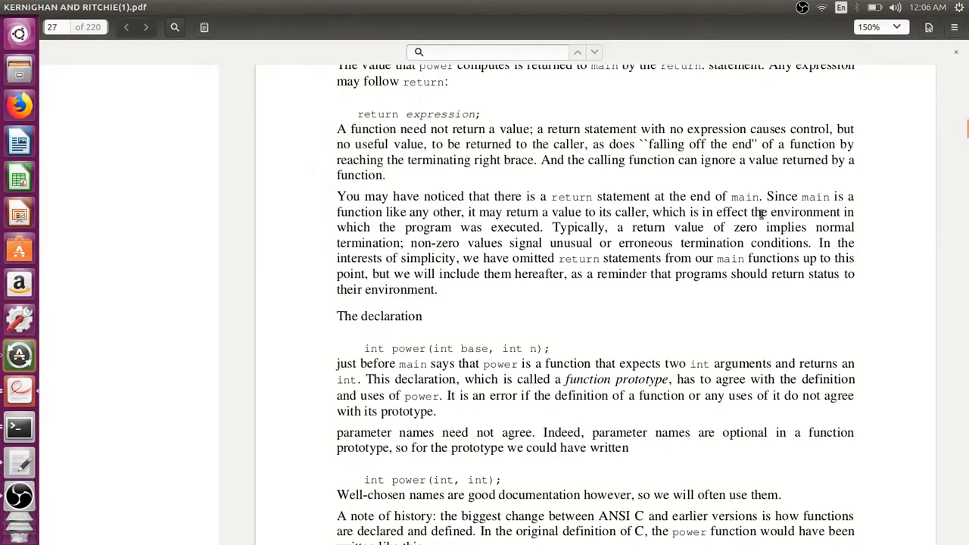
drag(766, 196, 795, 212)
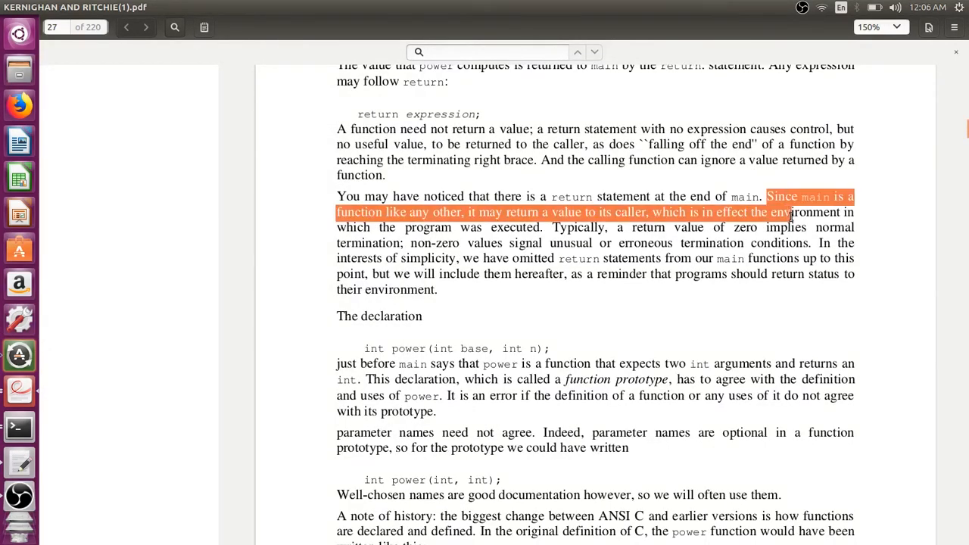
drag(787, 212, 795, 227)
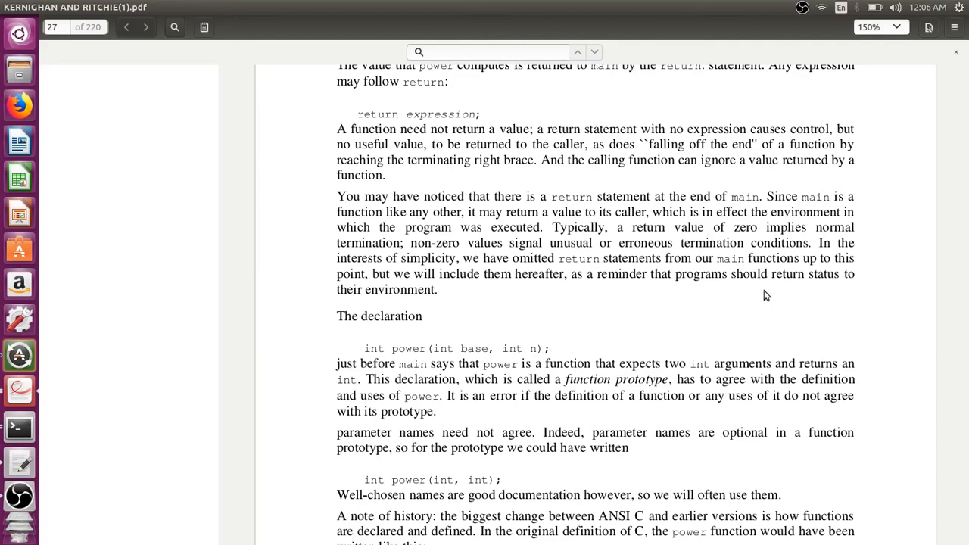
mouse_move(383, 126)
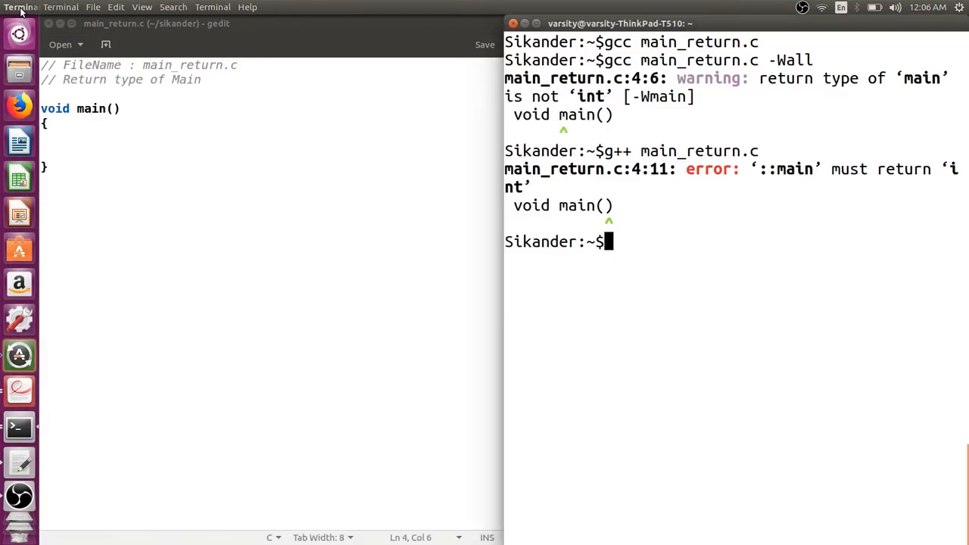
- Replace void with int before main() and add 'return 0;' inside main
double_click(55, 108)
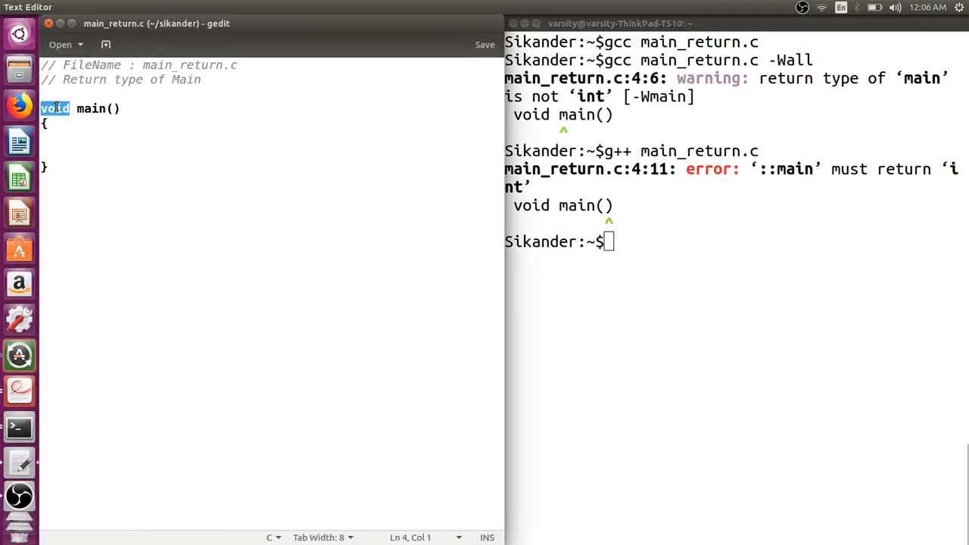
text(int)
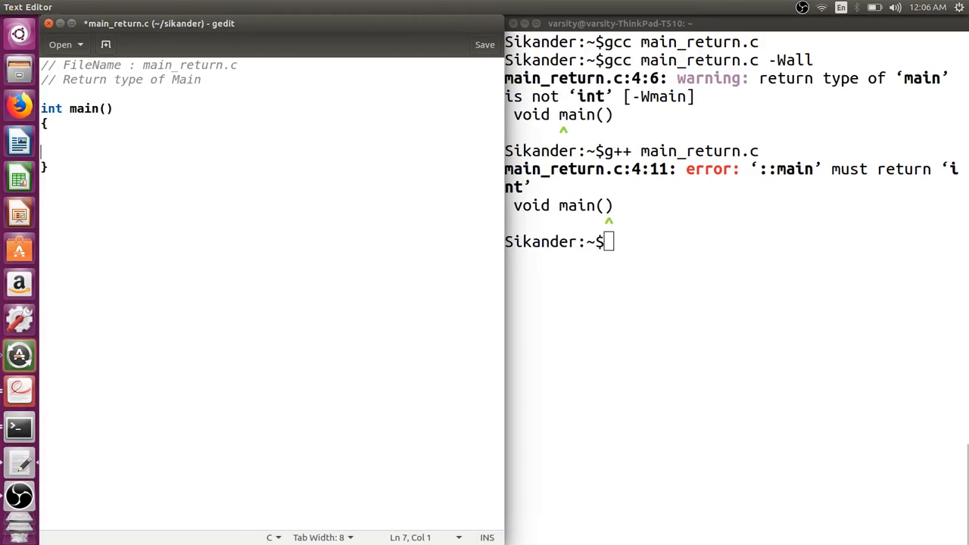
text(return)
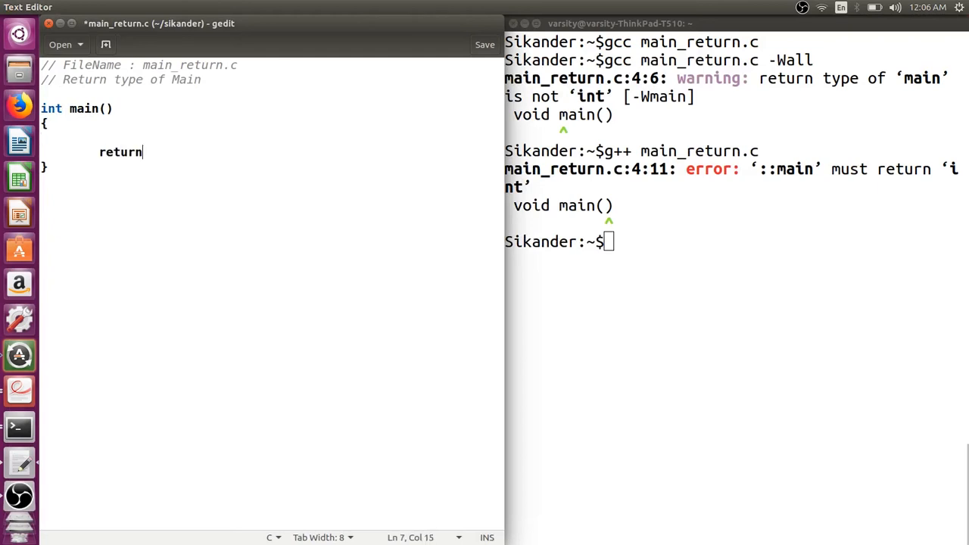
text(0;)
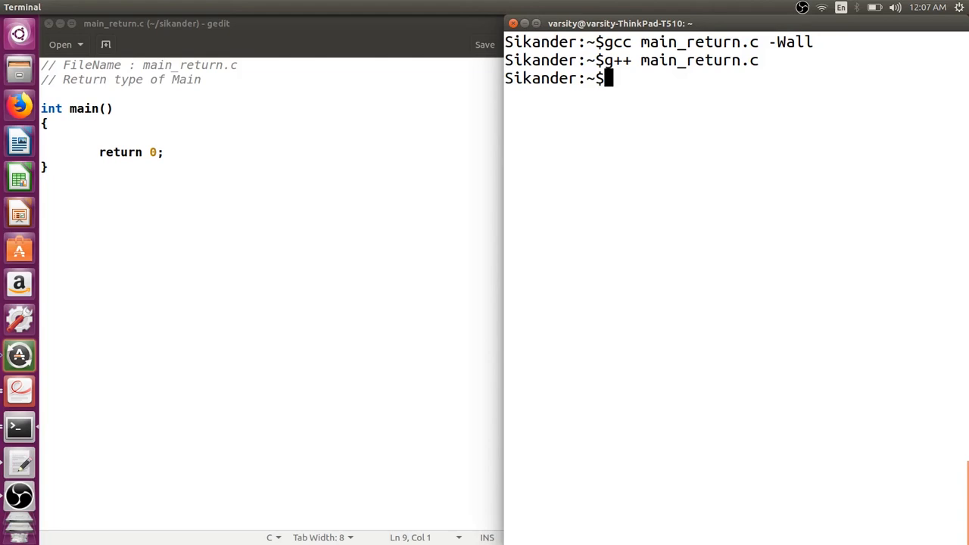
- Run ./a.out and check its exit status with echo $?
text(./a.out)
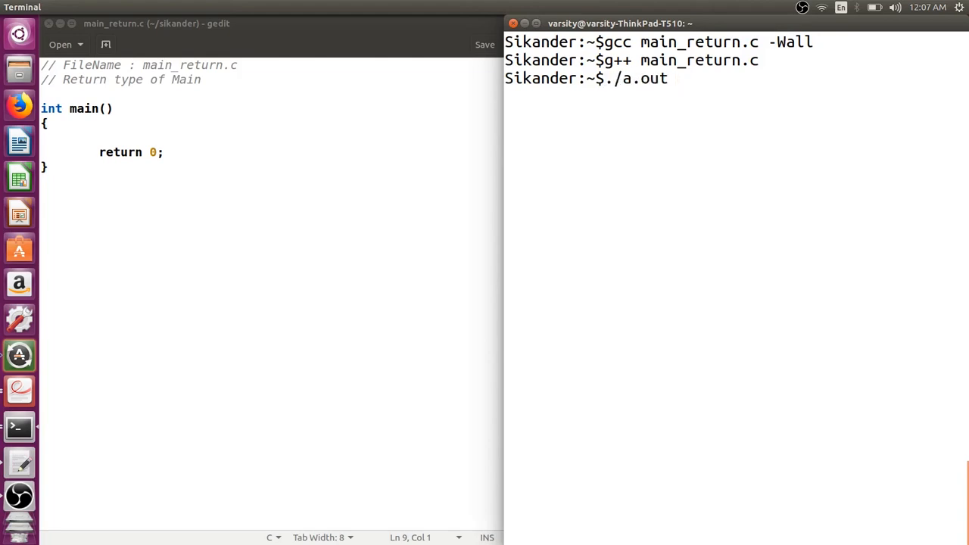
key(Return)
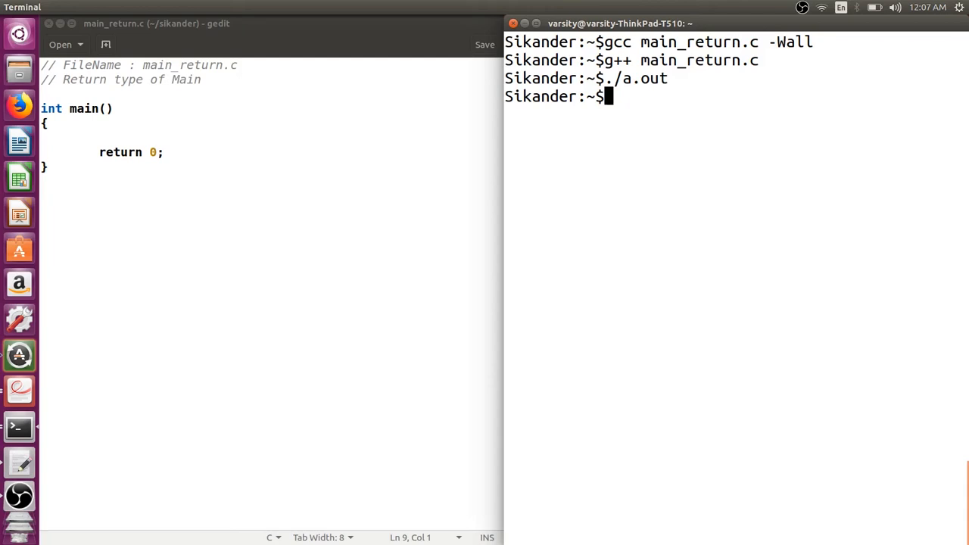
text(echo $)
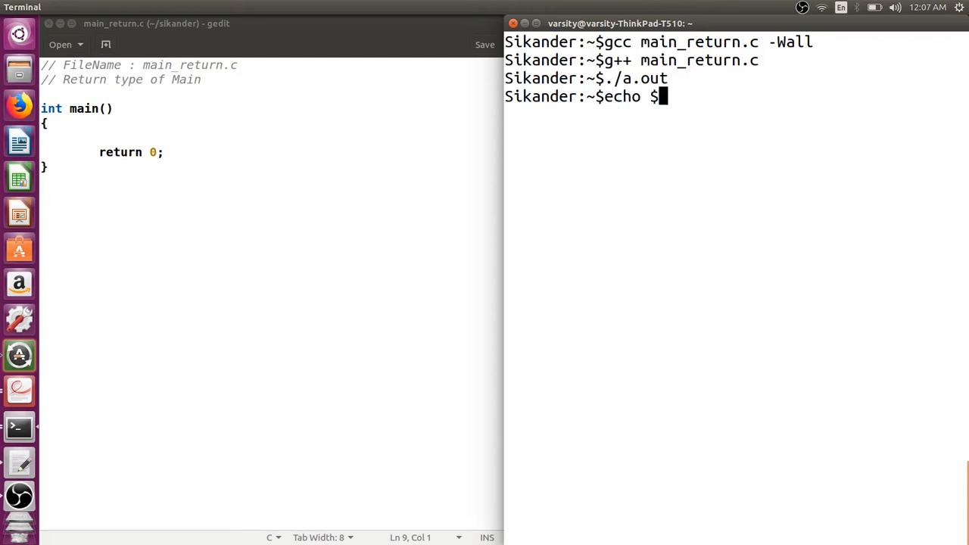
text(?)
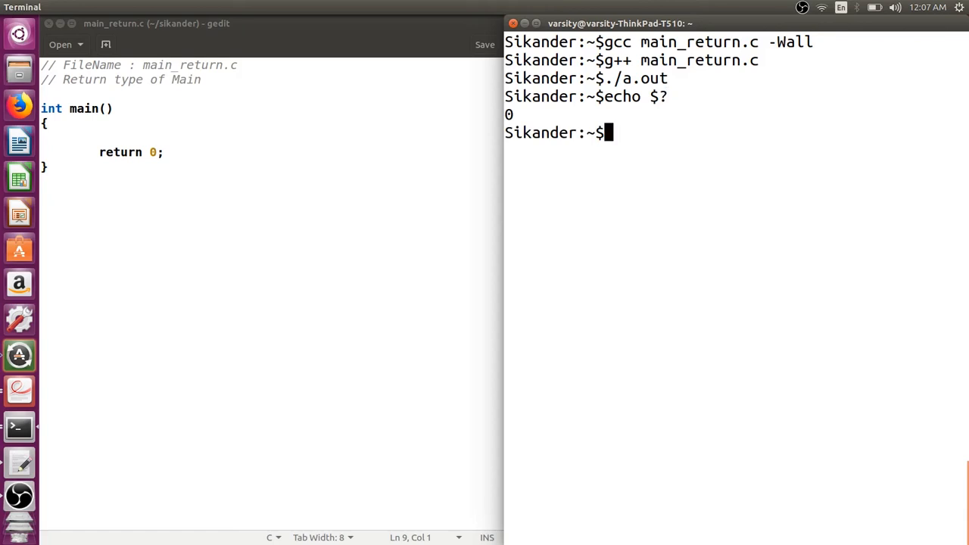
mouse_move(494, 269)
text(6)
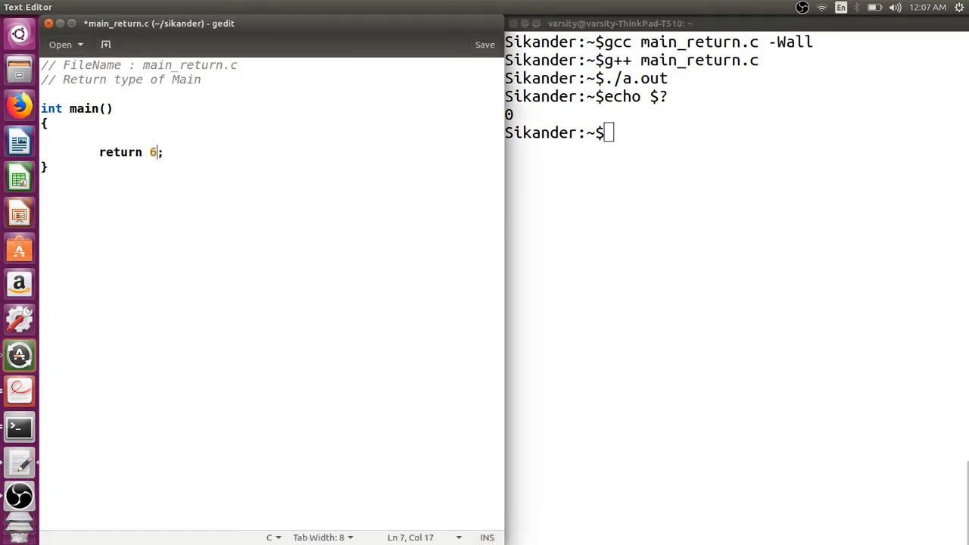
- Save the return 6 change and print the exit status with echo $?
key(ctrl+s)
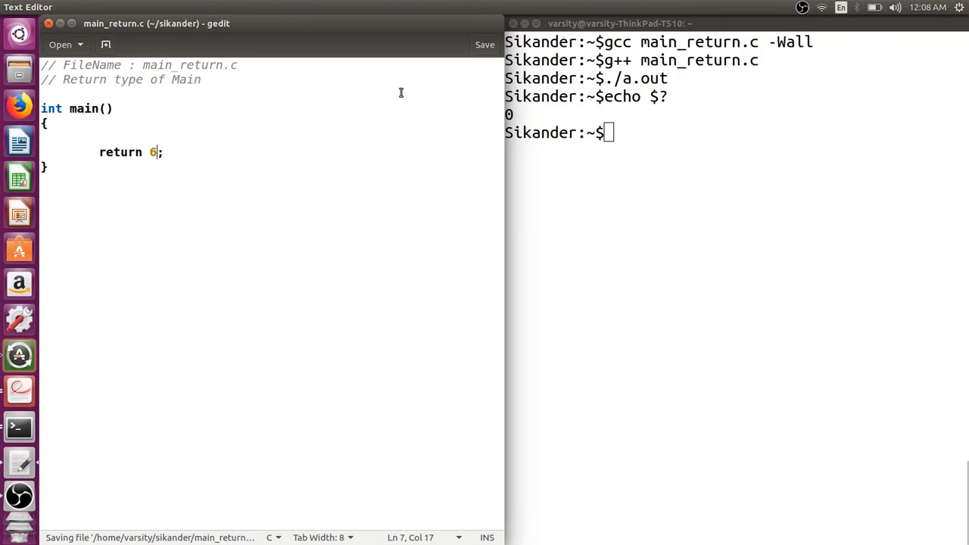
click(650, 146)
text(gcc main_return.c -Wall)
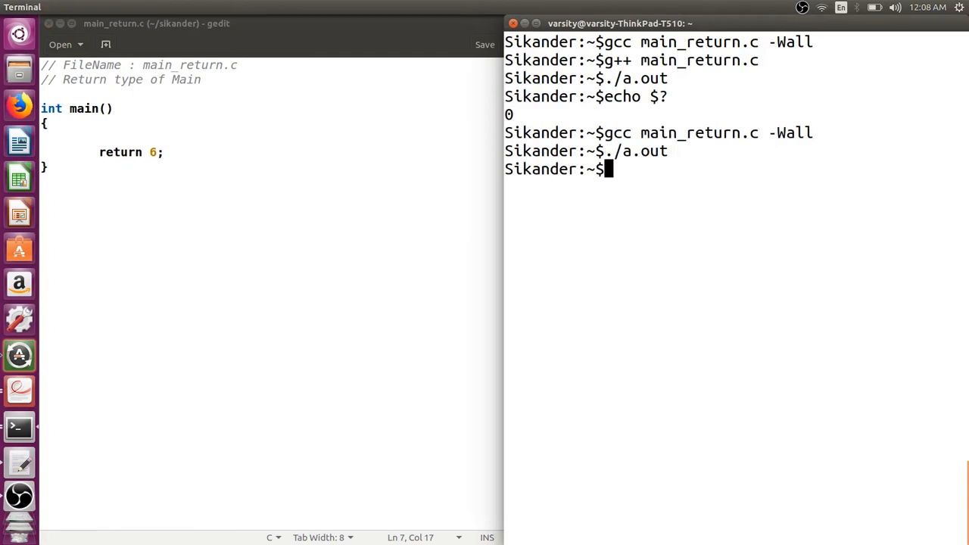
text(echo $?)
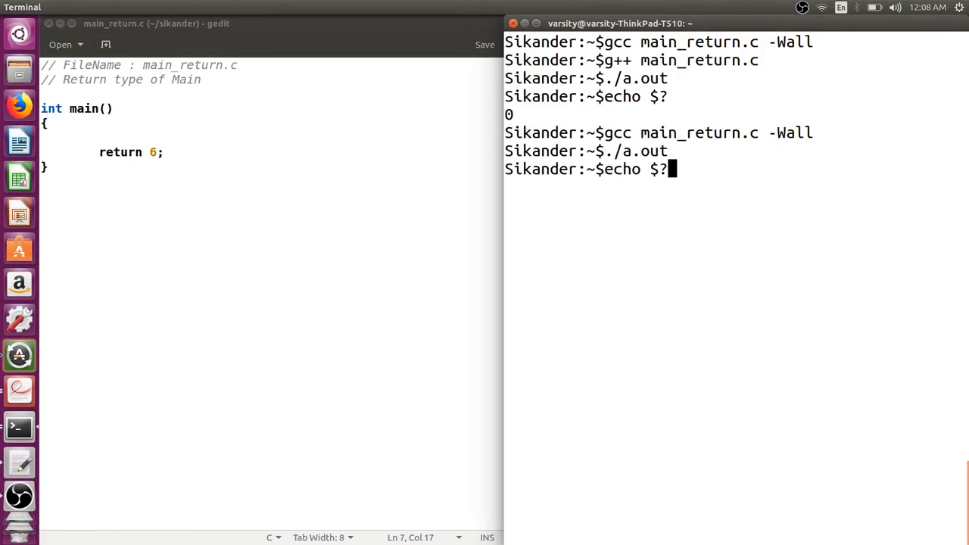
key(Return)
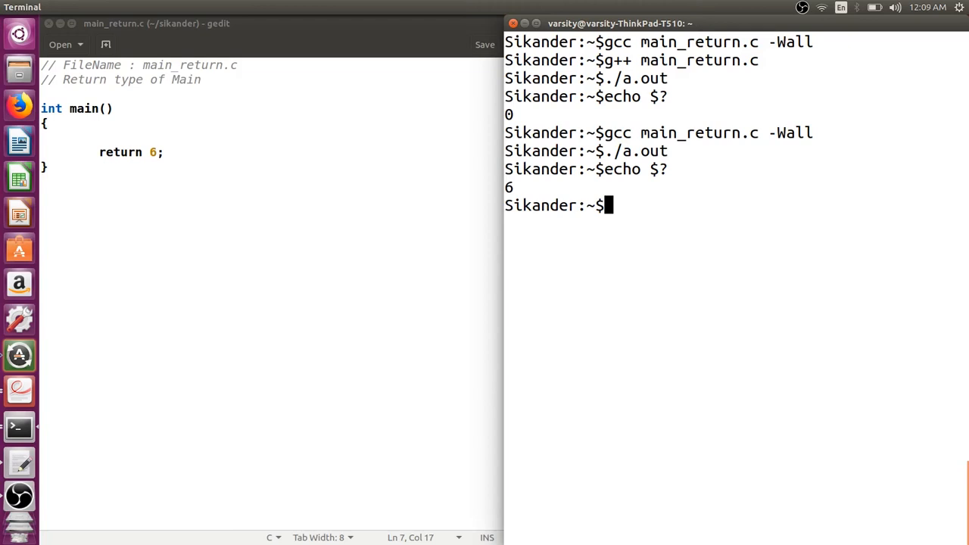
- Run mkdir with no operand, then mkdir function, checking exit status with echo $?
text(mkdir)
text(echo $?)
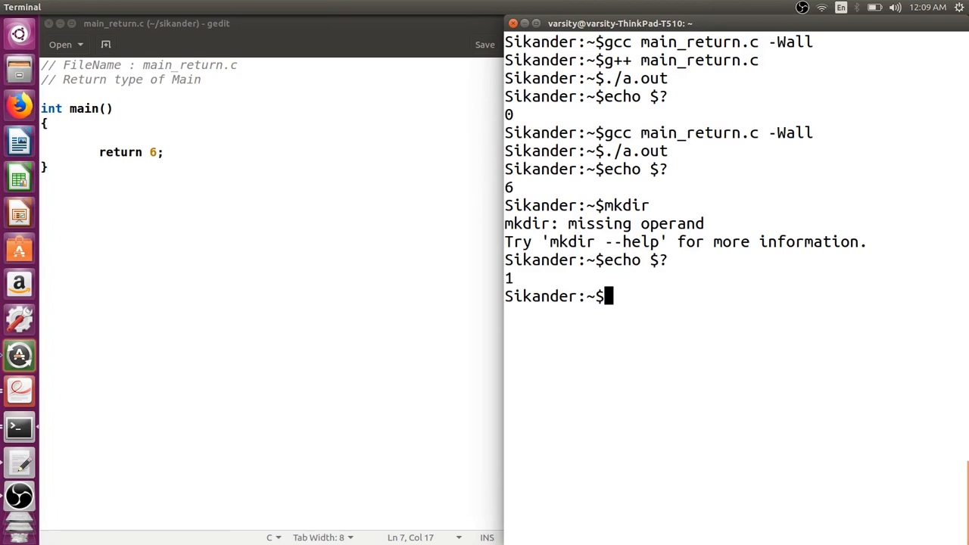
text(mkdir)
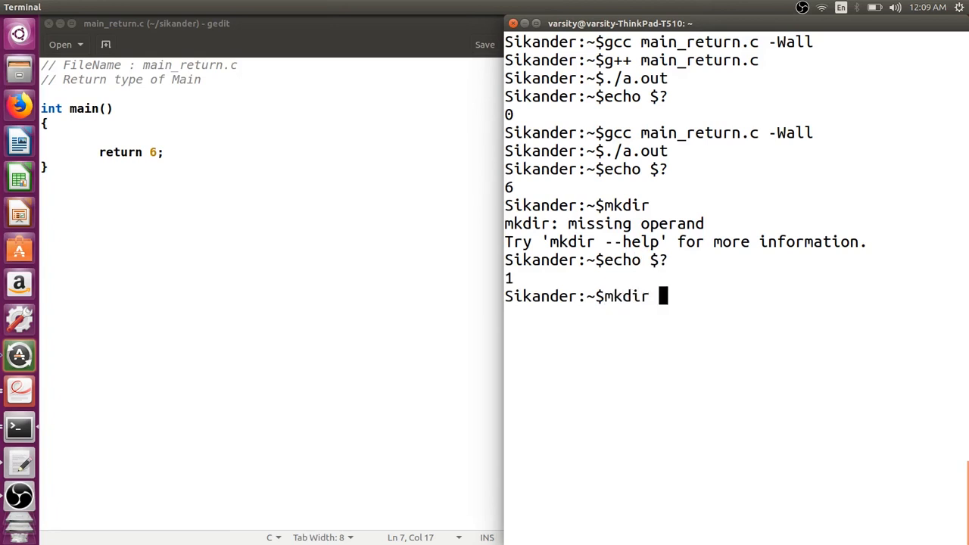
text(func)
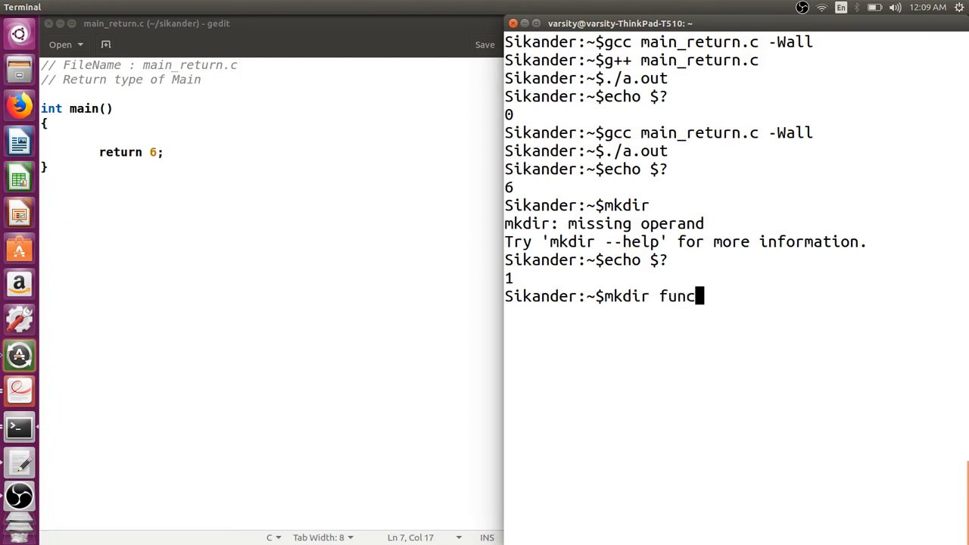
text(tion)
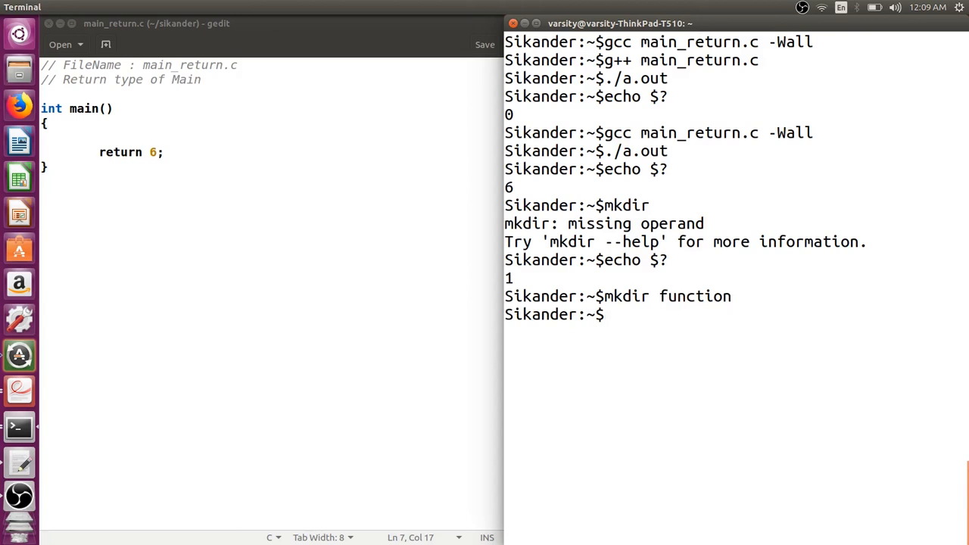
text(echo $?)
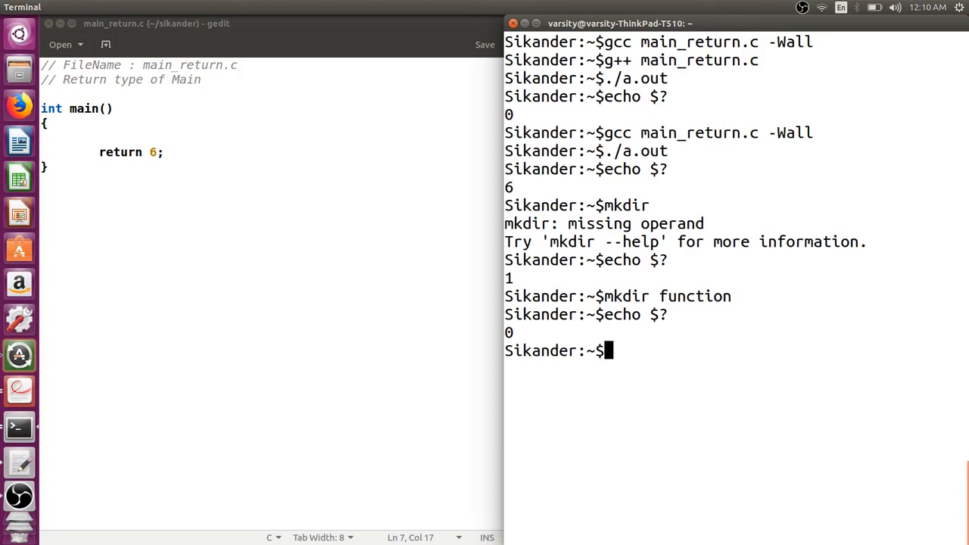
mouse_move(229, 65)
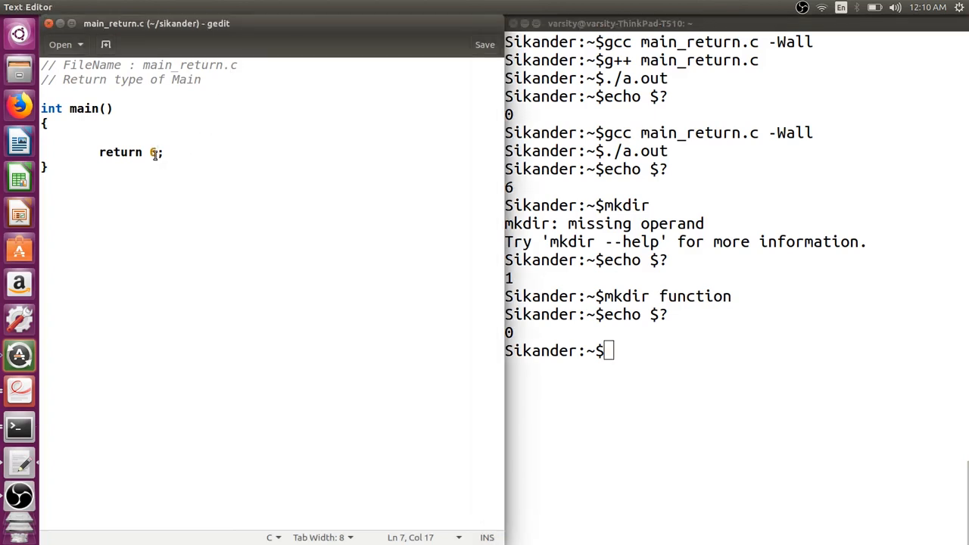
- Add '#include <stdio.h>' at the top of main_return.c
text(0)
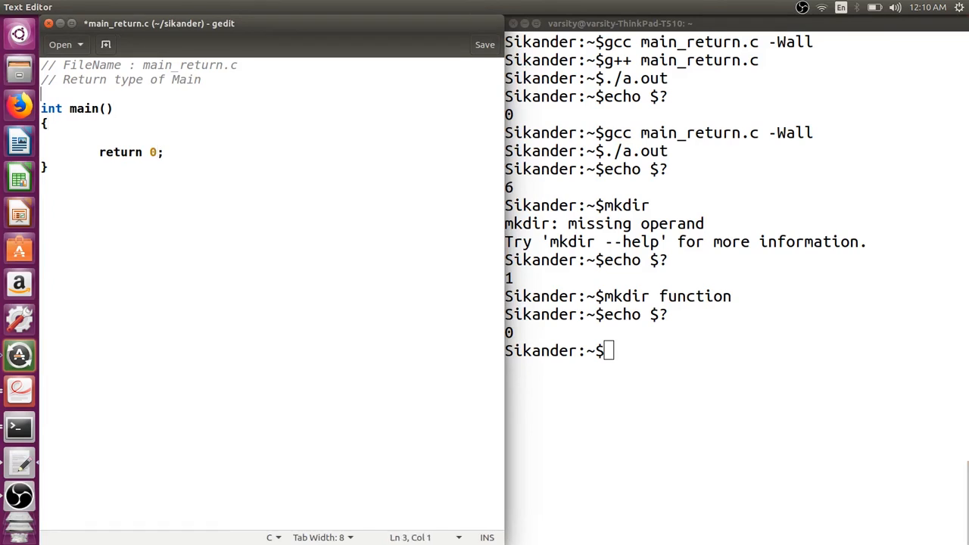
text(#in)
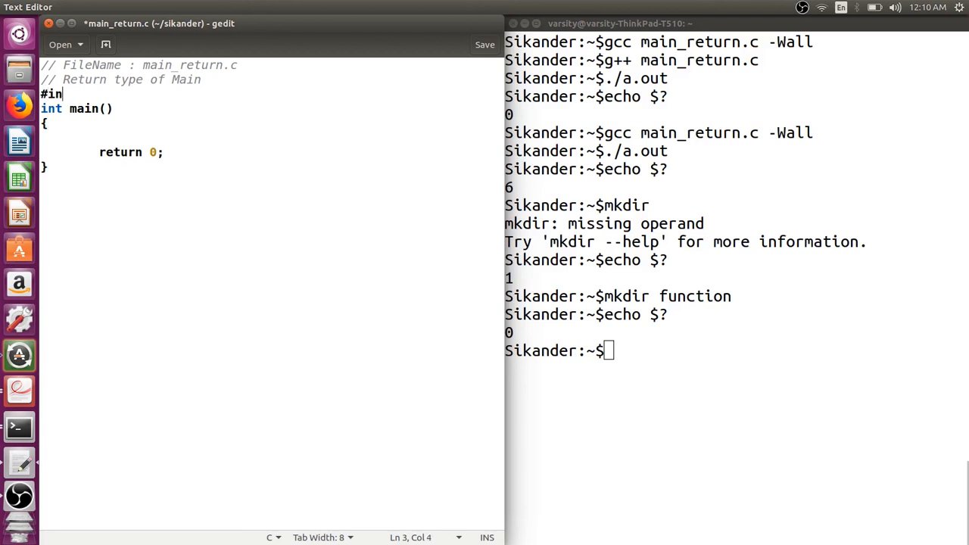
text(clude <stdio)
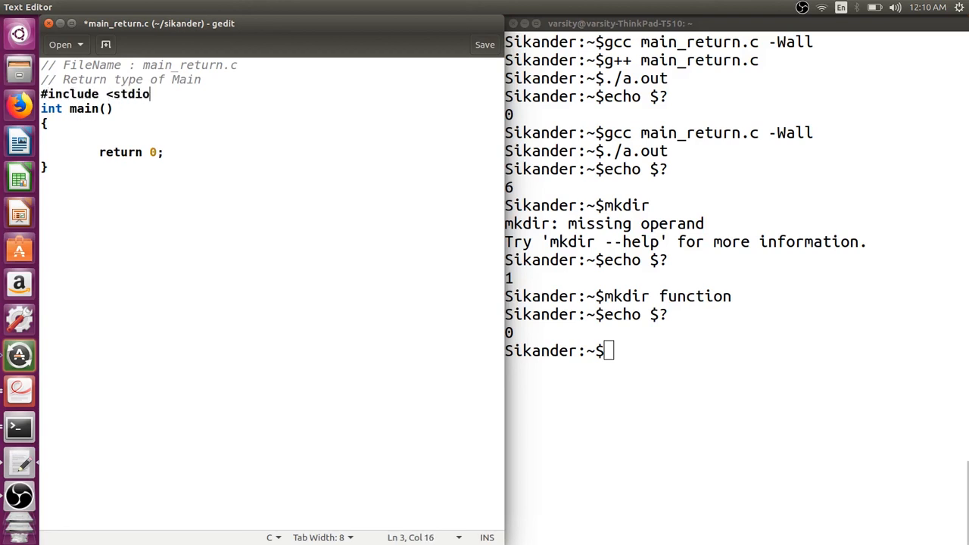
text(.h>)
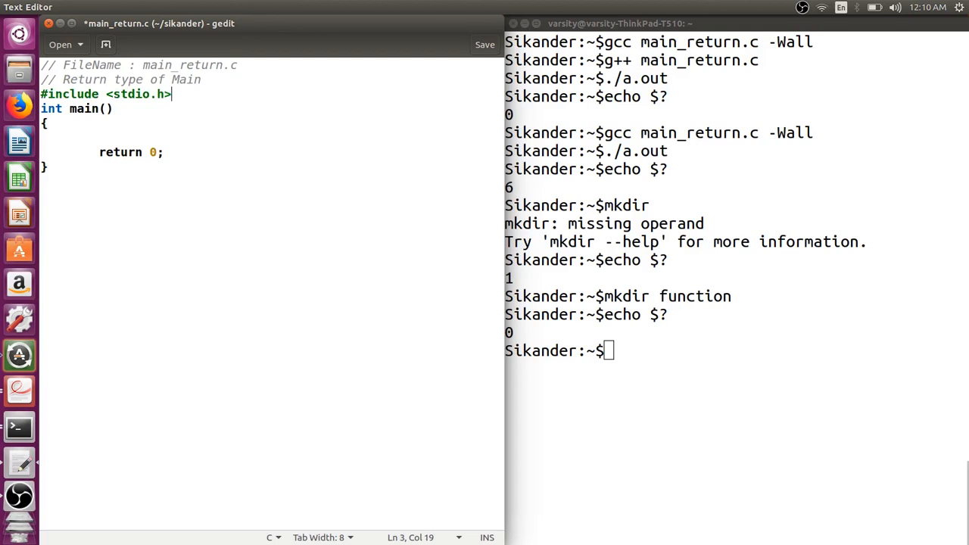
key(Return)
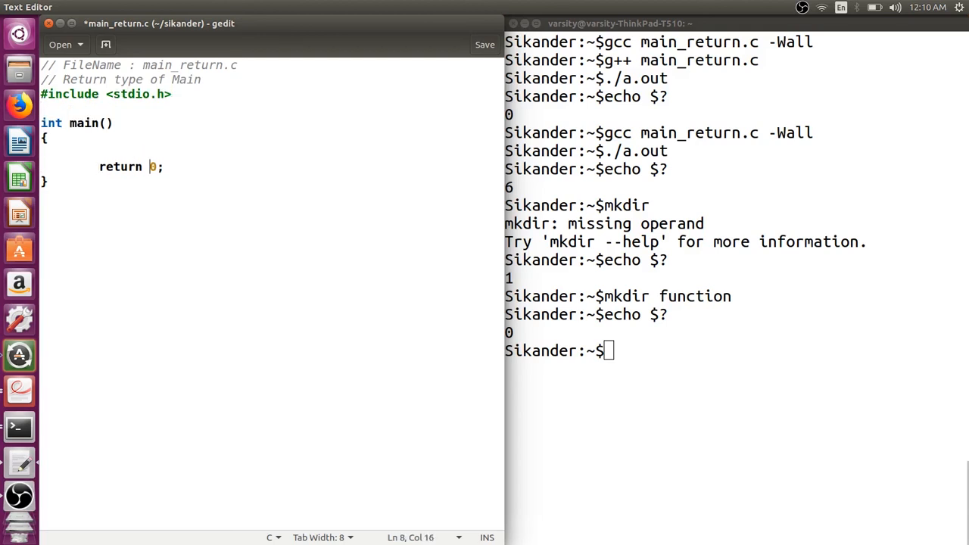
- Add '#include <stdlib.h>' and change the returned value to EXIT_SUCCESS
click(47, 138)
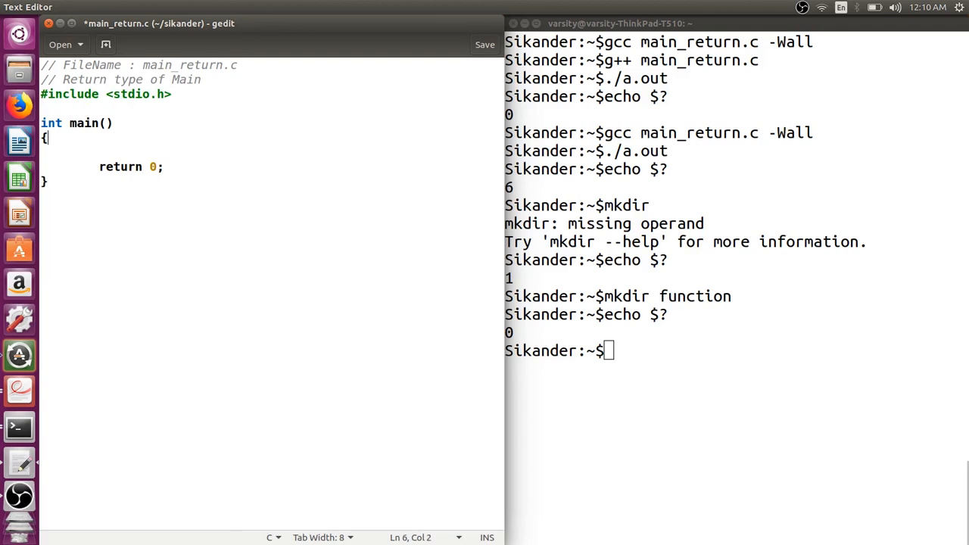
text(#includ)
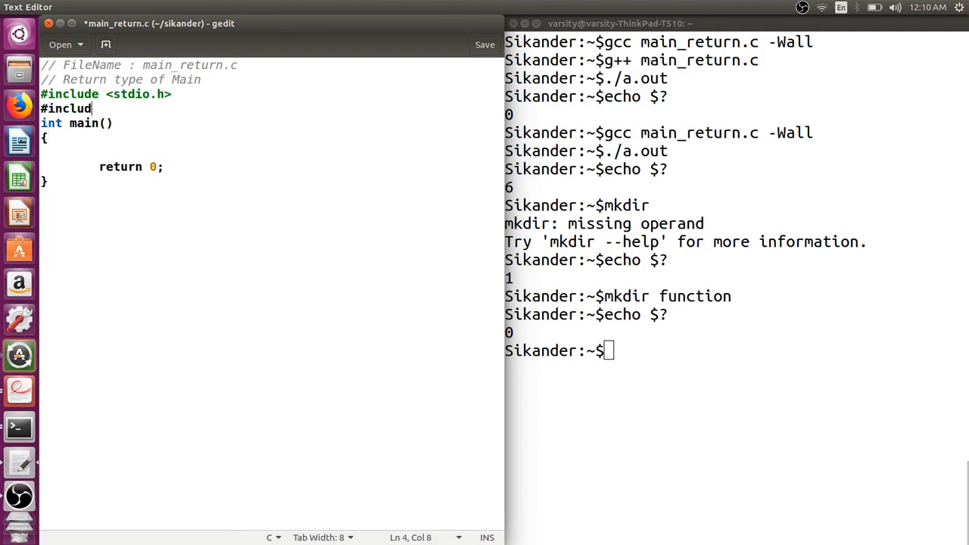
text(e <stdlib.h>)
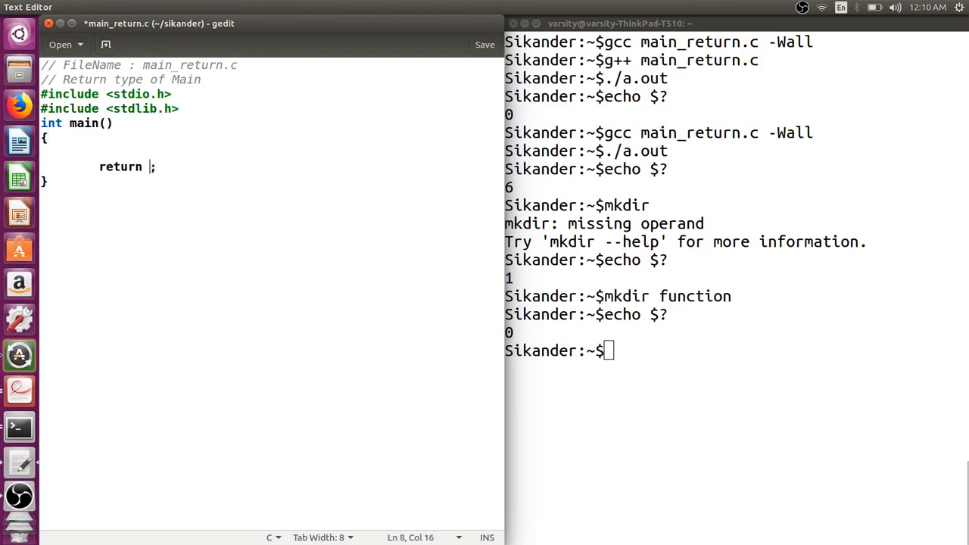
text(EXIT_SU)
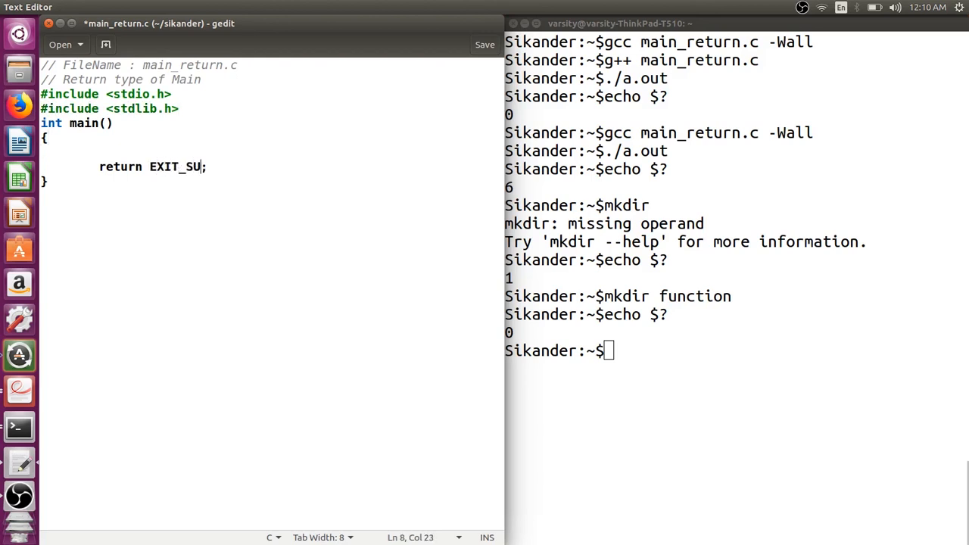
text(CCESS)
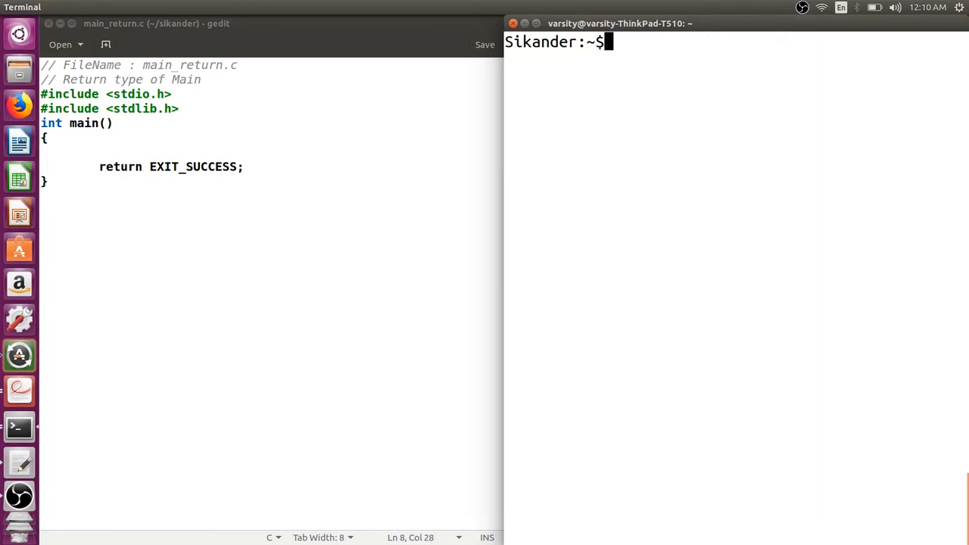
- Run the recompiled EXIT_SUCCESS program with ./a.out
text(./a.out)
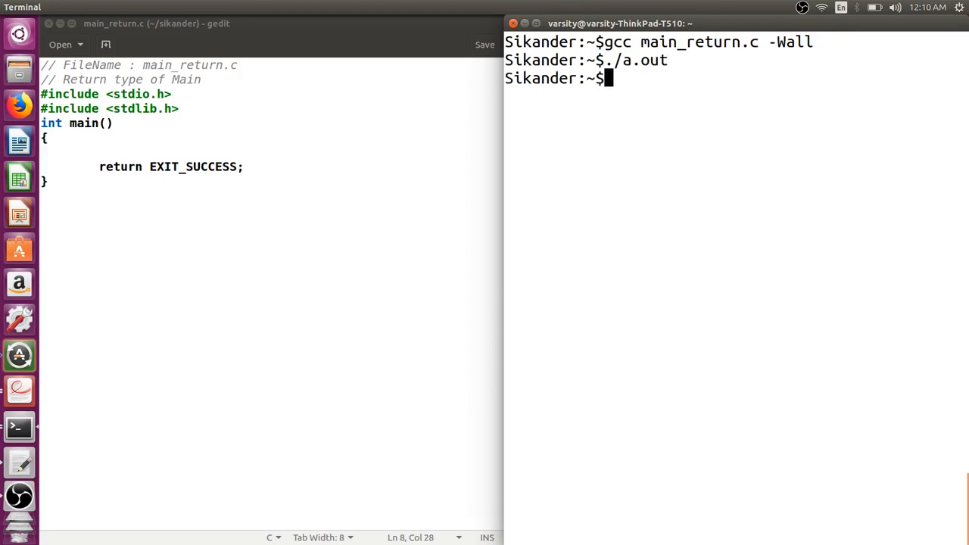
text(./a.o)
text(echo $?)
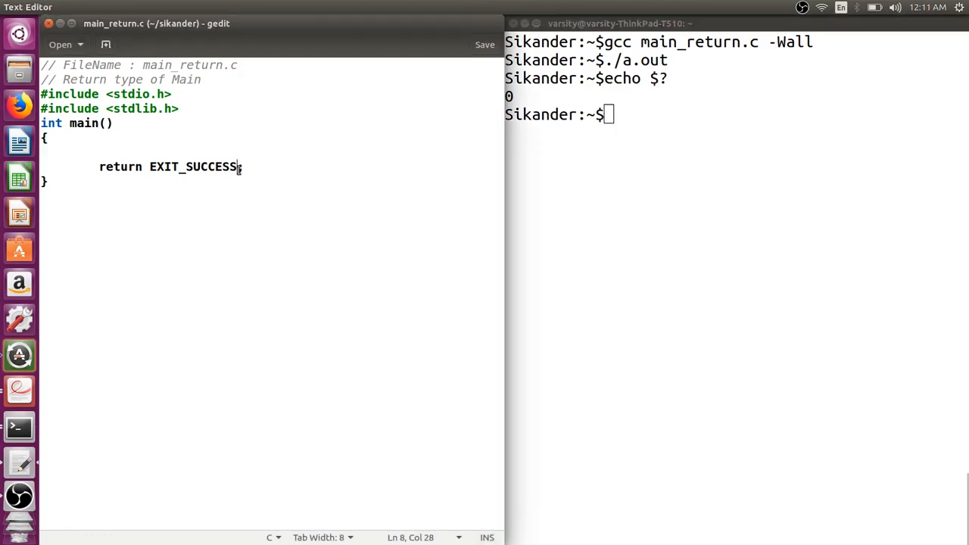
- Change the return to EXIT_FAILURE, rerun ./a.out and enter echo $?
key(BackSpace)
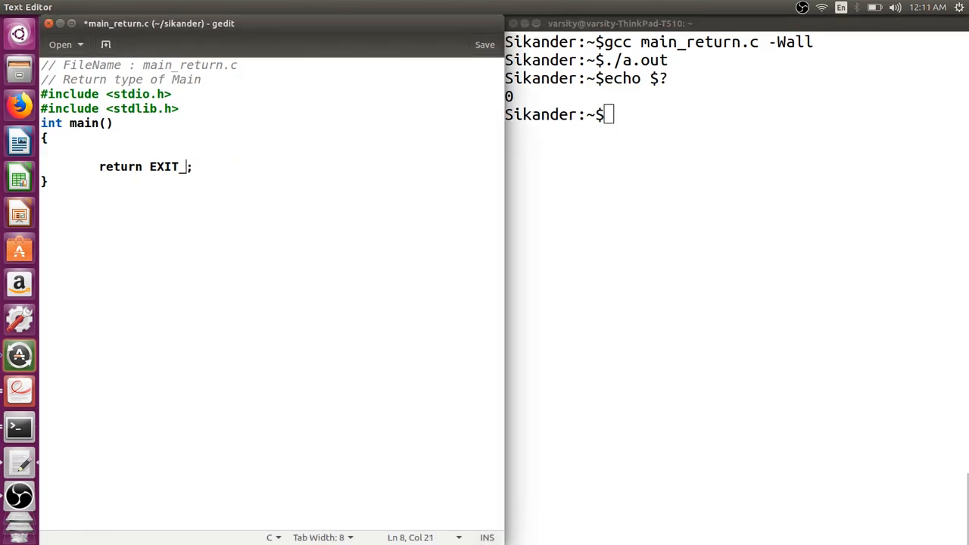
text(FAILURE)
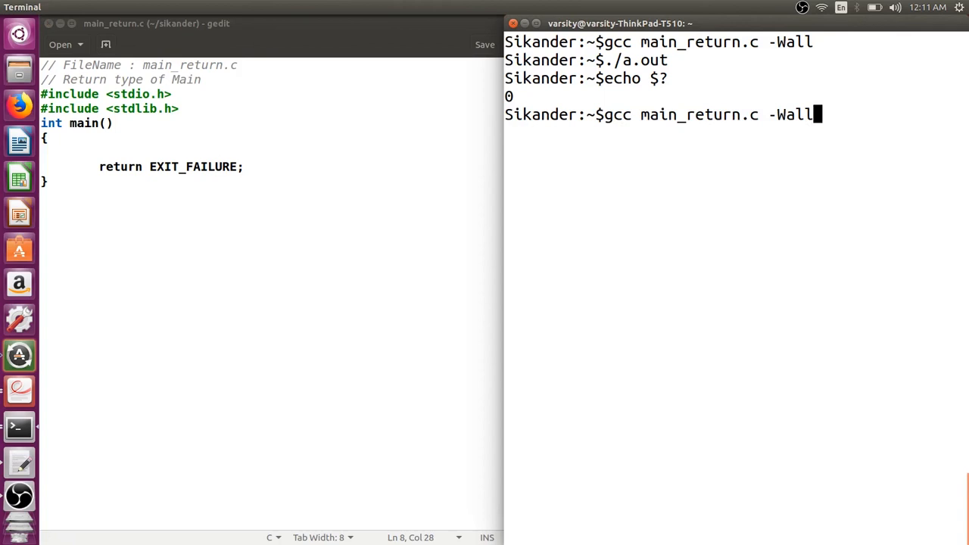
text(./a.out)
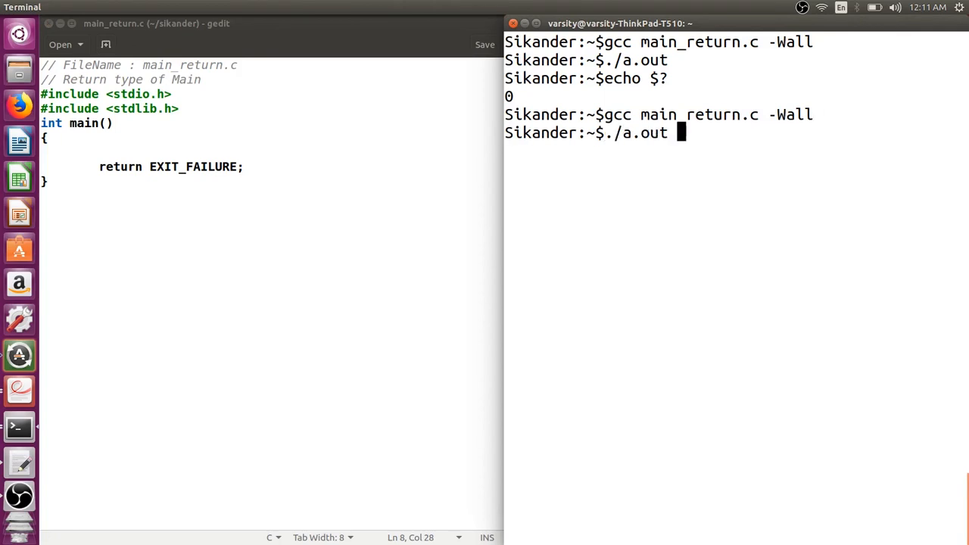
text(echo $?)
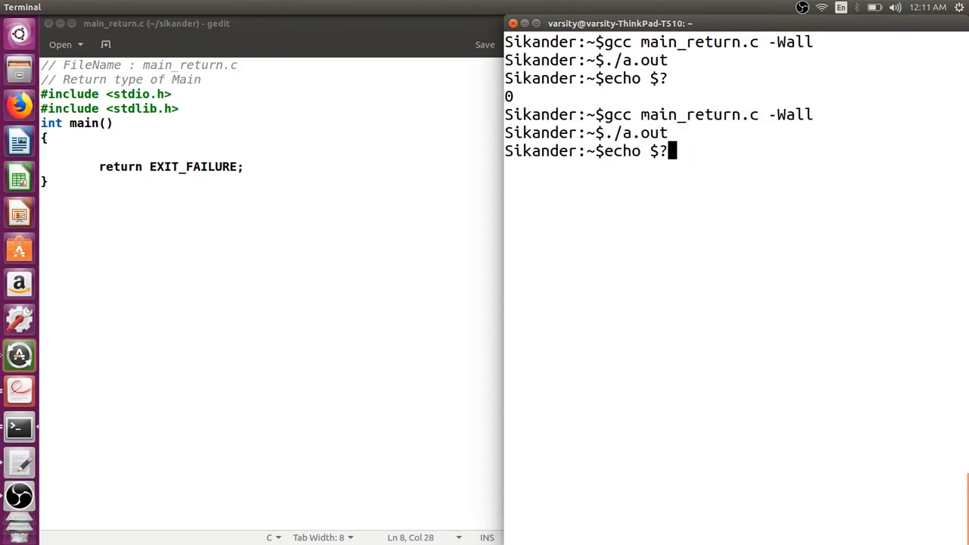